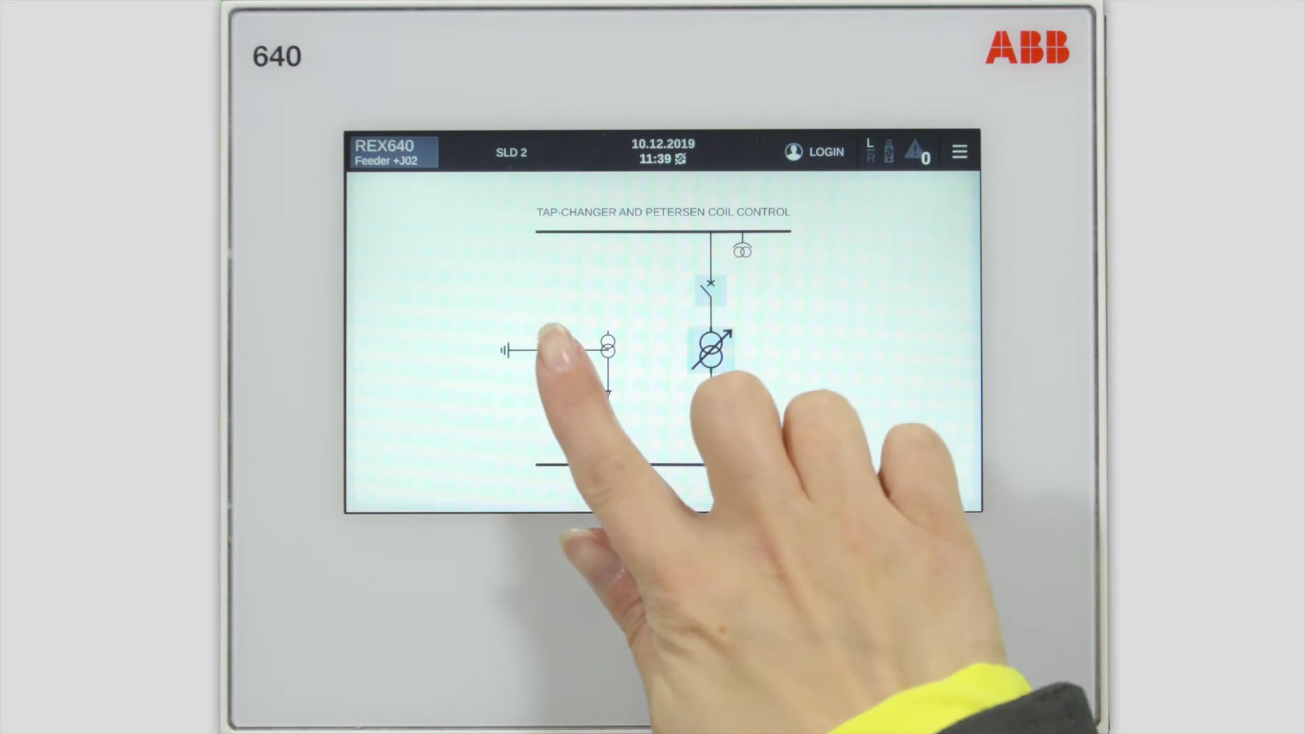
Open the Petersen Coil Control view from the coil symbol on the SLD 2 page
{"action": "left_click", "coordinate": [711, 349]}
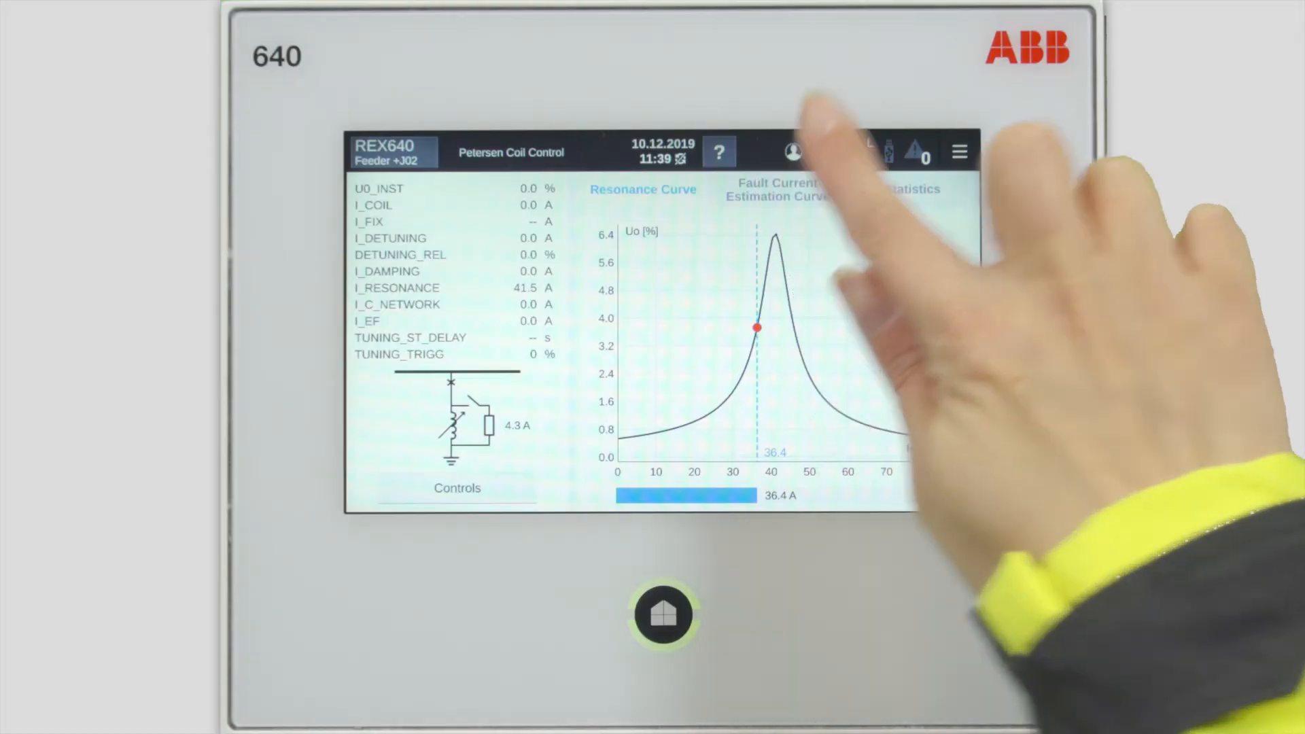
View the Fault Current Estimation Curve, then the Statistics counters for tuning and resistor switching
{"action": "left_click", "coordinate": [776, 190]}
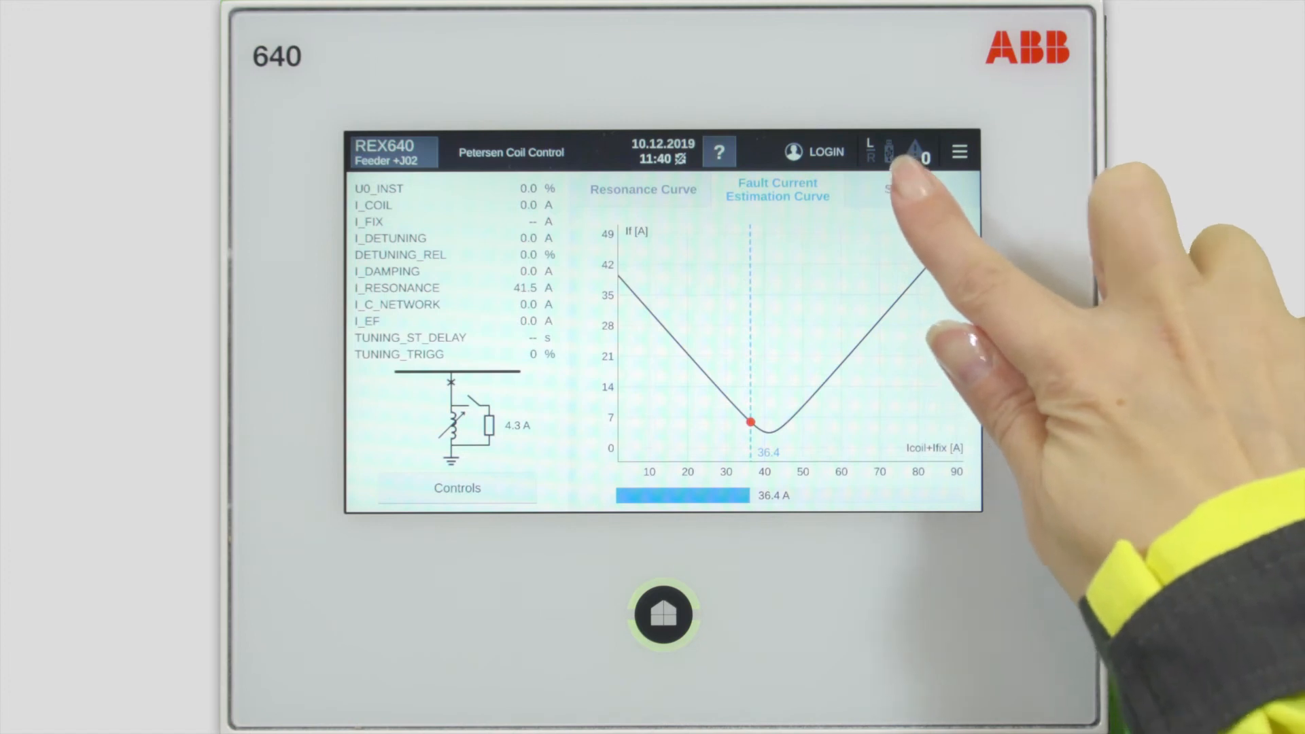
{"action": "left_click", "coordinate": [915, 189]}
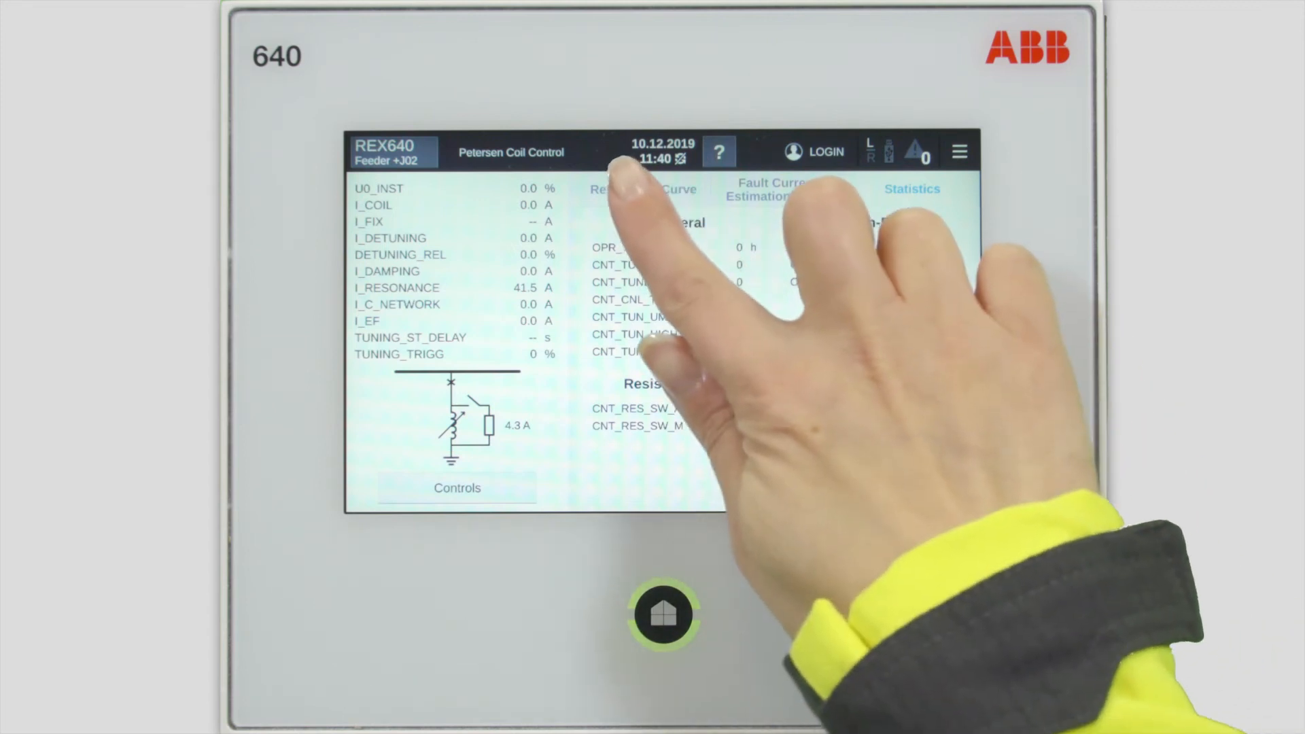
Back on the Resonance Curve, set Controller mode to Manual in Controls and confirm with Yes
{"action": "left_click", "coordinate": [643, 189]}
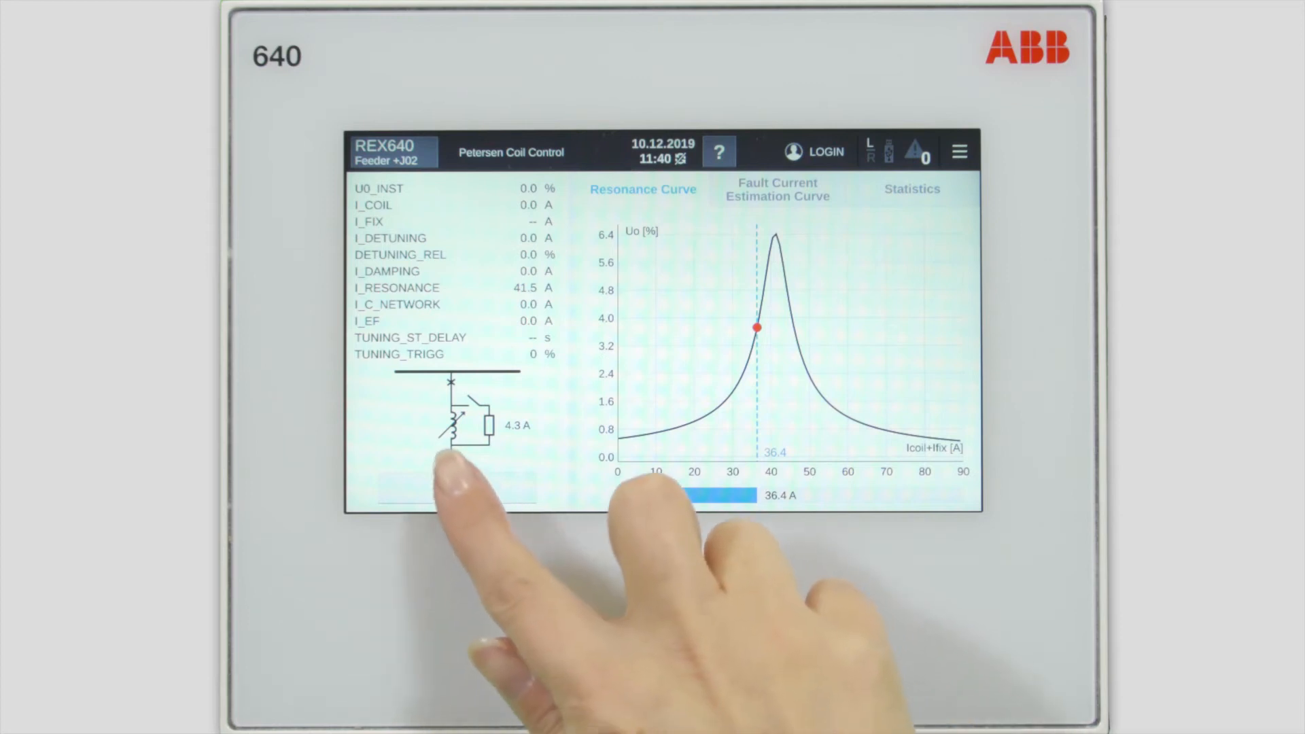
{"action": "left_click", "coordinate": [457, 488]}
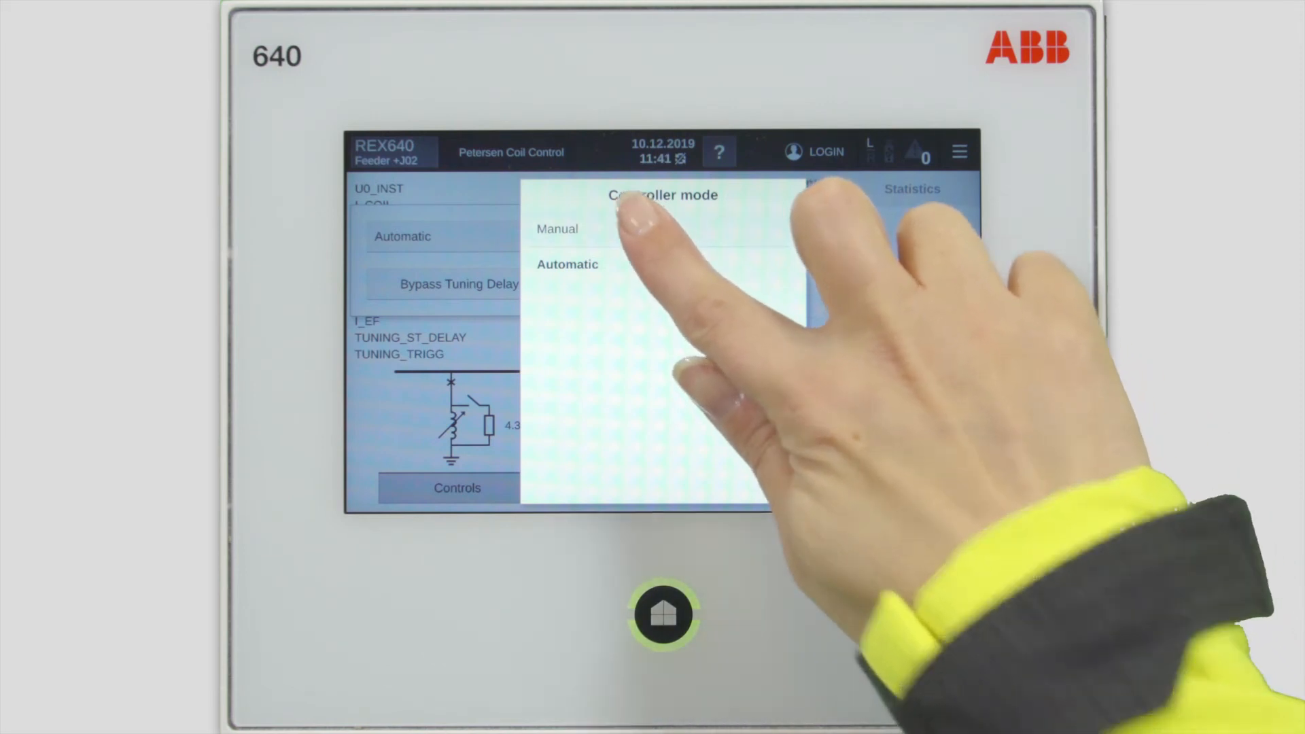
{"action": "left_click", "coordinate": [556, 228]}
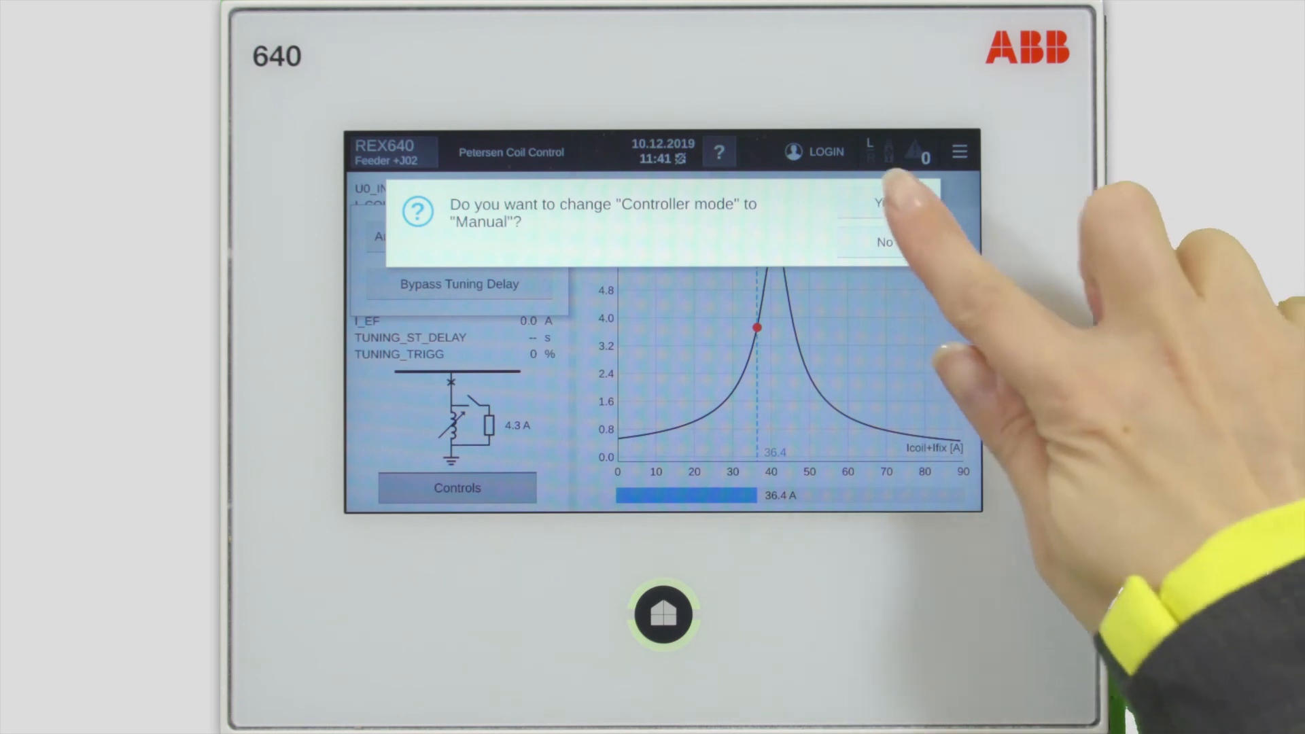
{"action": "left_click", "coordinate": [878, 204]}
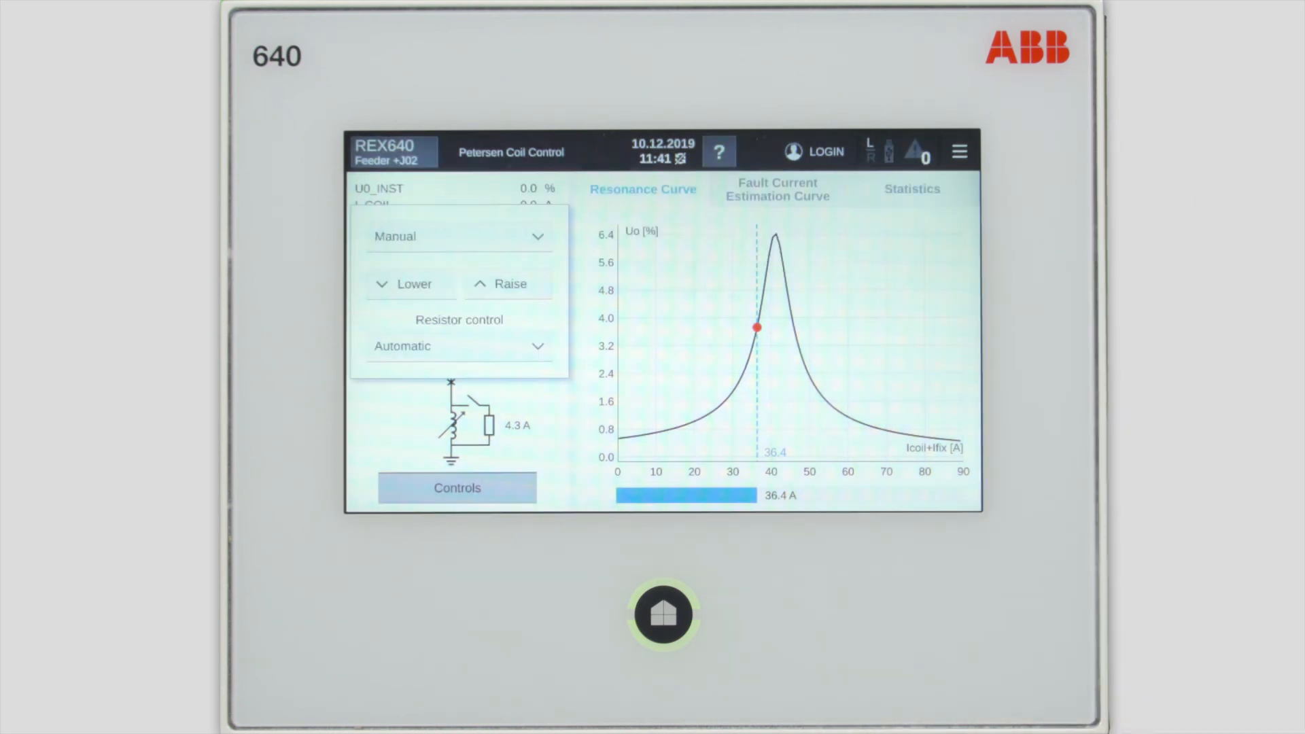
Raise the coil twice until the red operating point sits near the resonance peak
{"action": "left_click", "coordinate": [507, 284]}
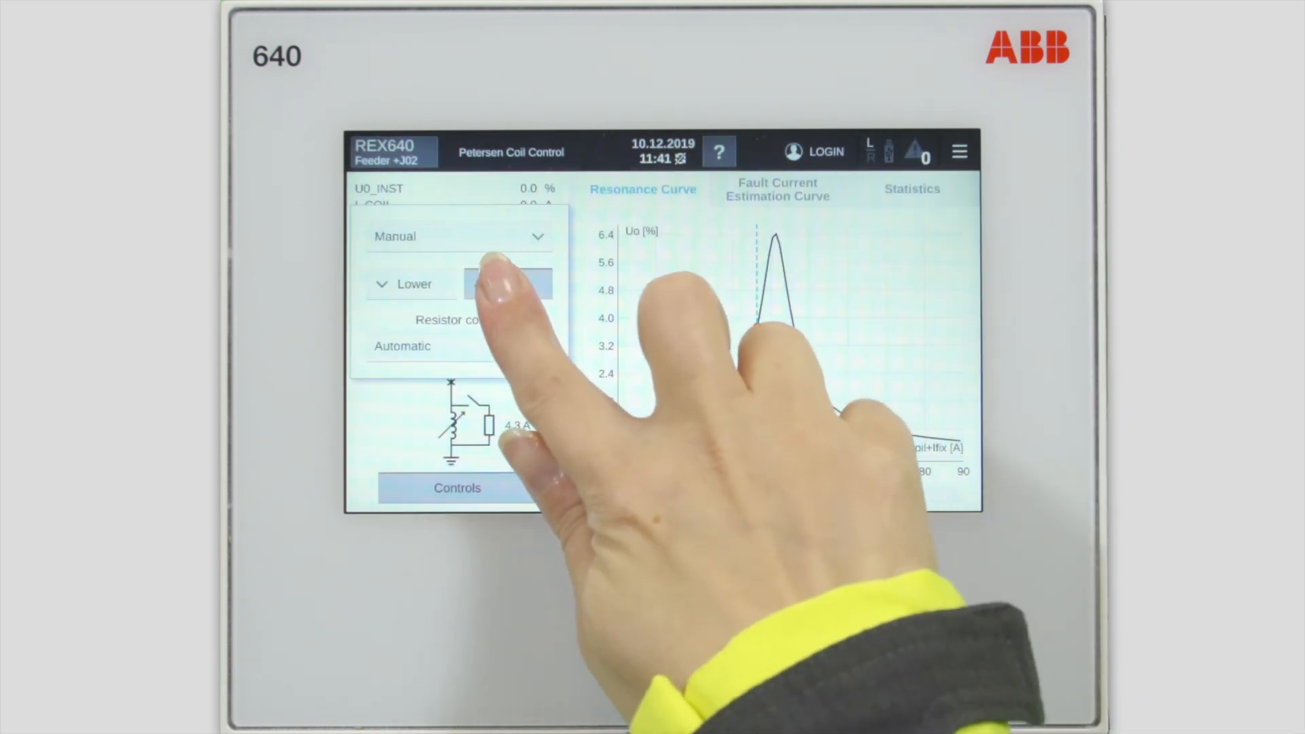
{"action": "left_click", "coordinate": [507, 284]}
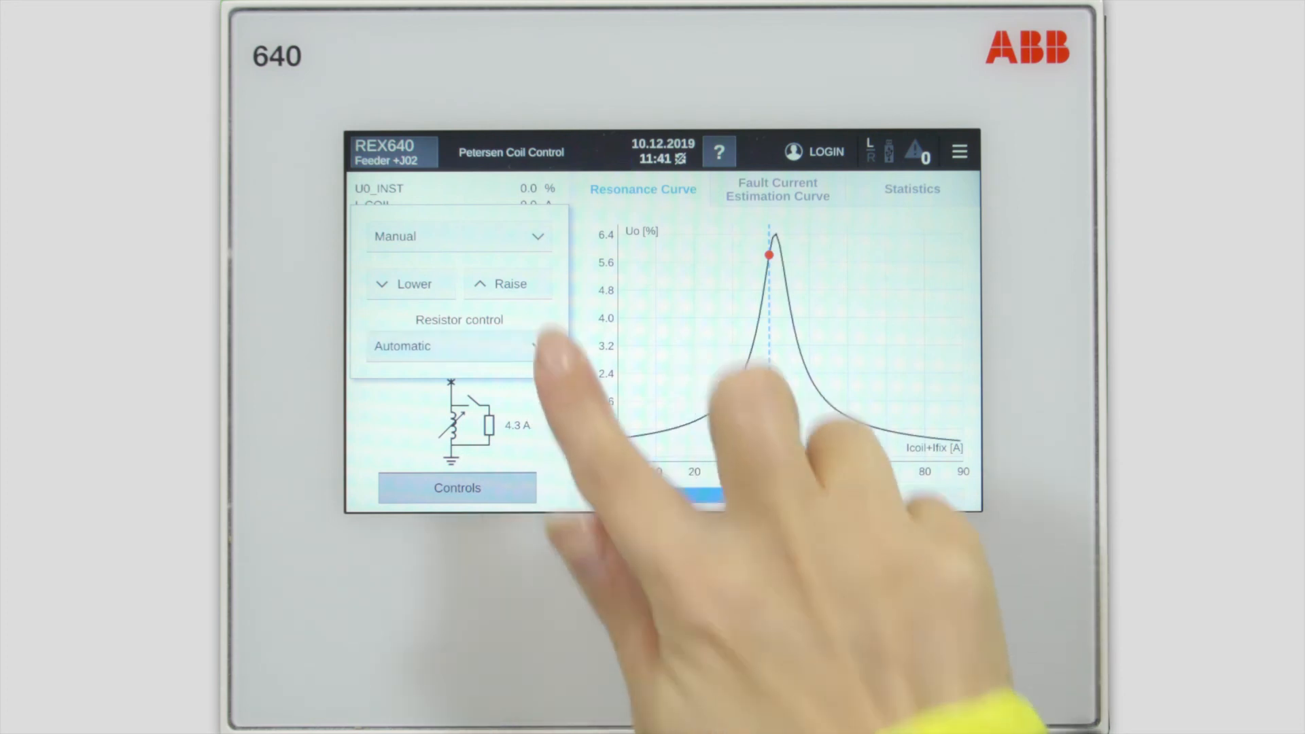
Set Resistor control to ON, confirm, dropping the peak to about 2.8 %Un, and close Controls
{"action": "left_click", "coordinate": [454, 347]}
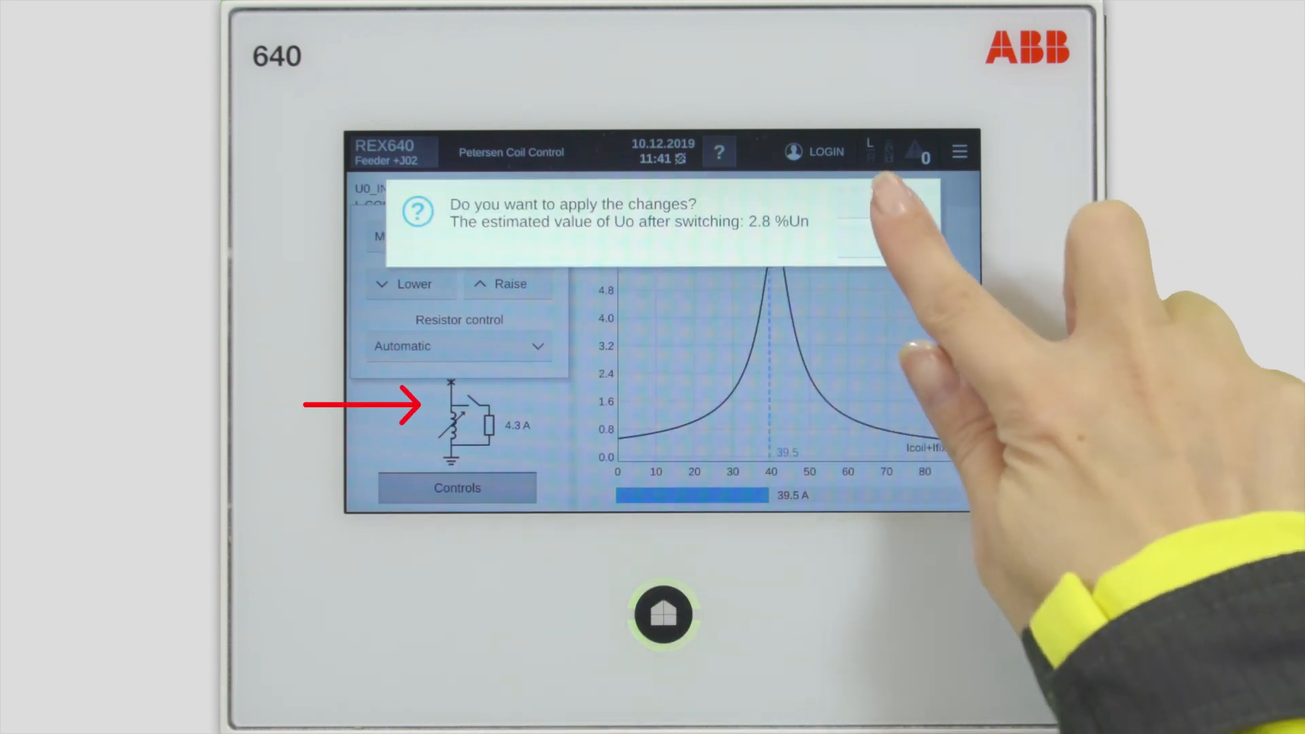
{"action": "left_click", "coordinate": [879, 224]}
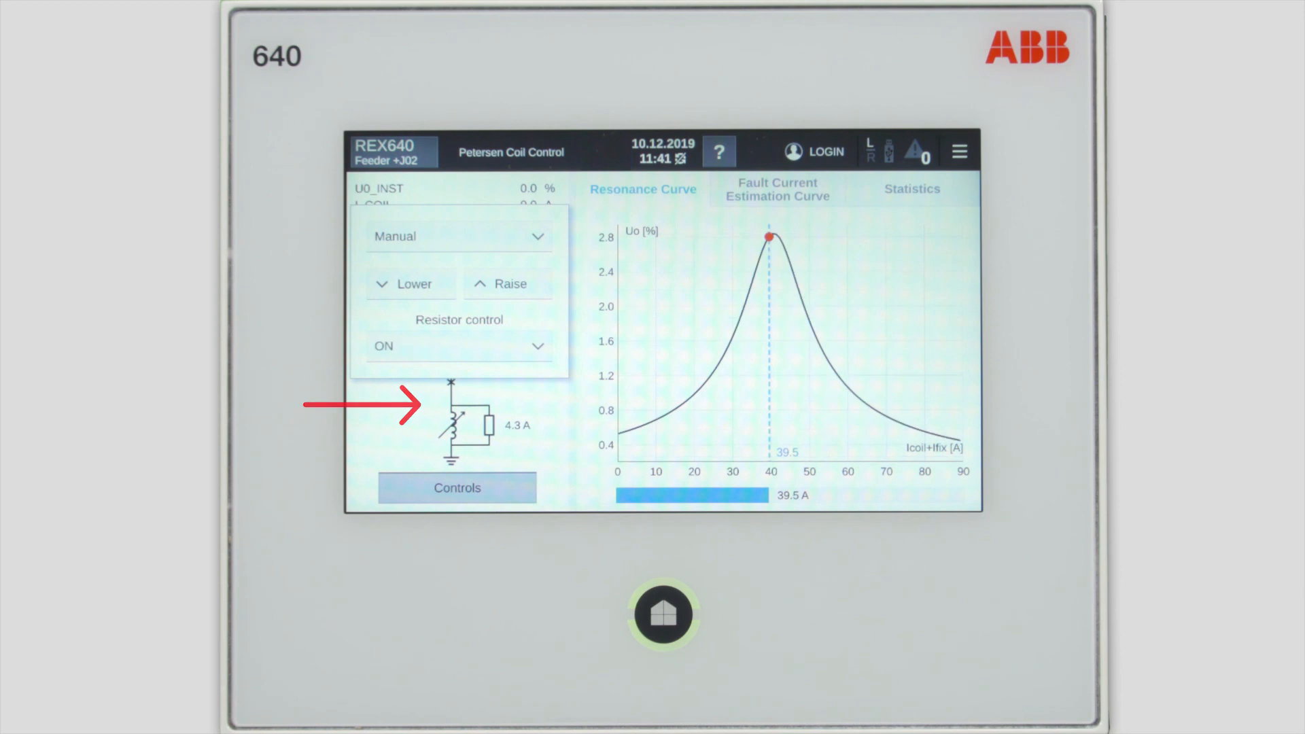
{"action": "left_click", "coordinate": [456, 488]}
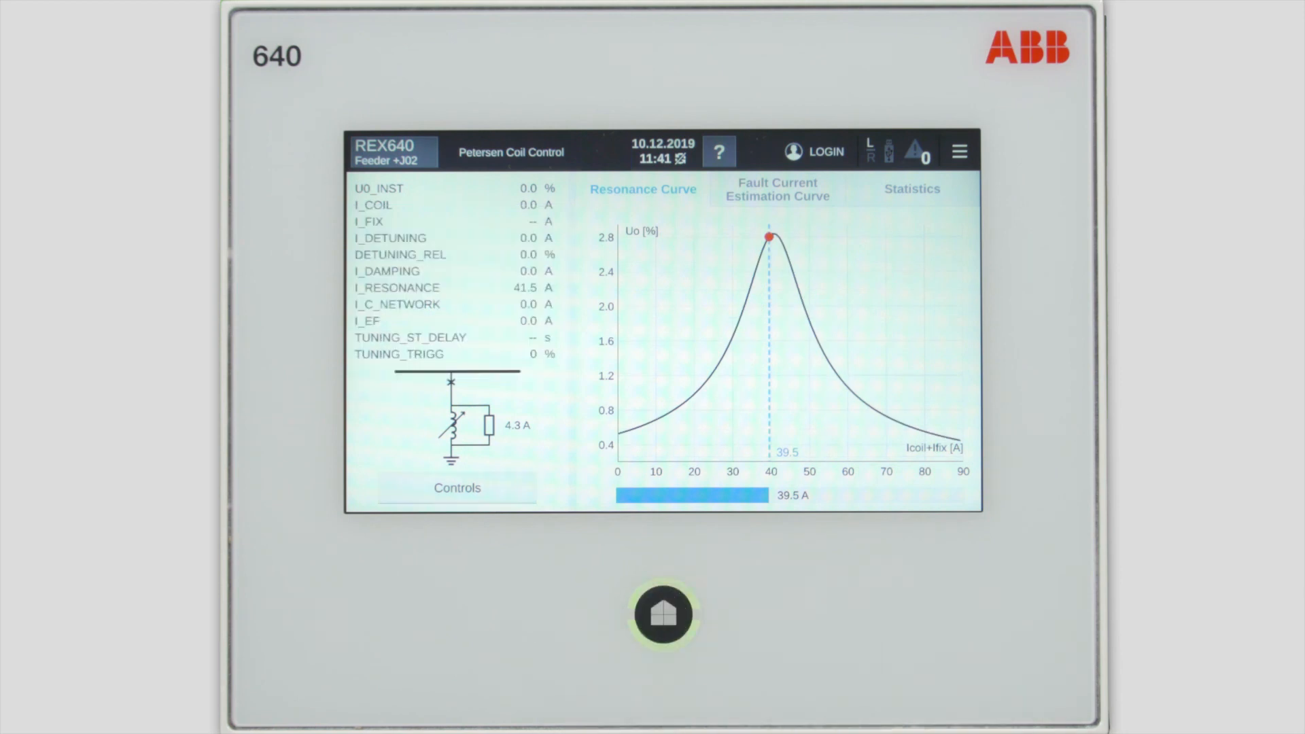